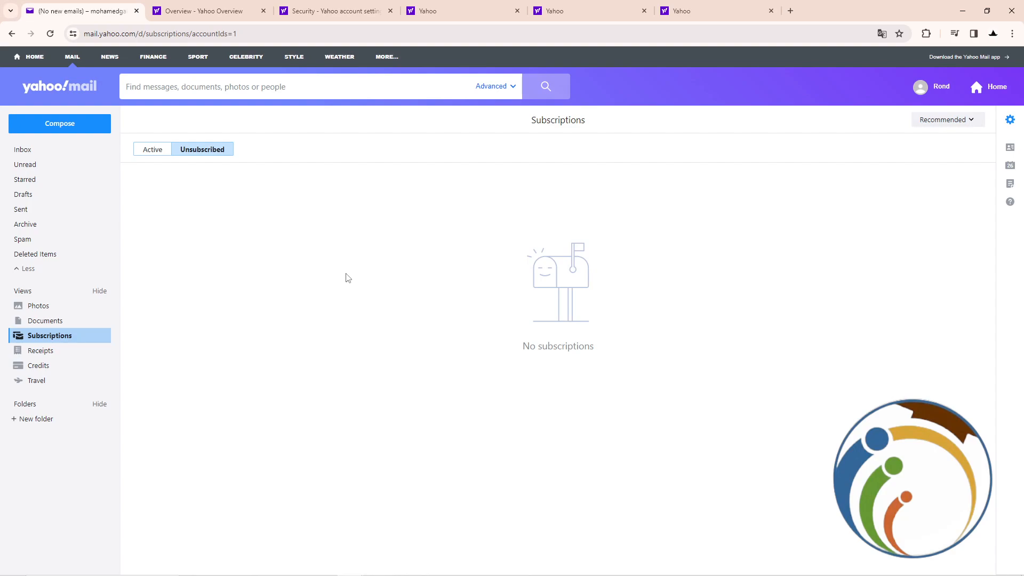
Open the account menu from the profile name and show opening options for the Account info link.
left_click(931, 86)
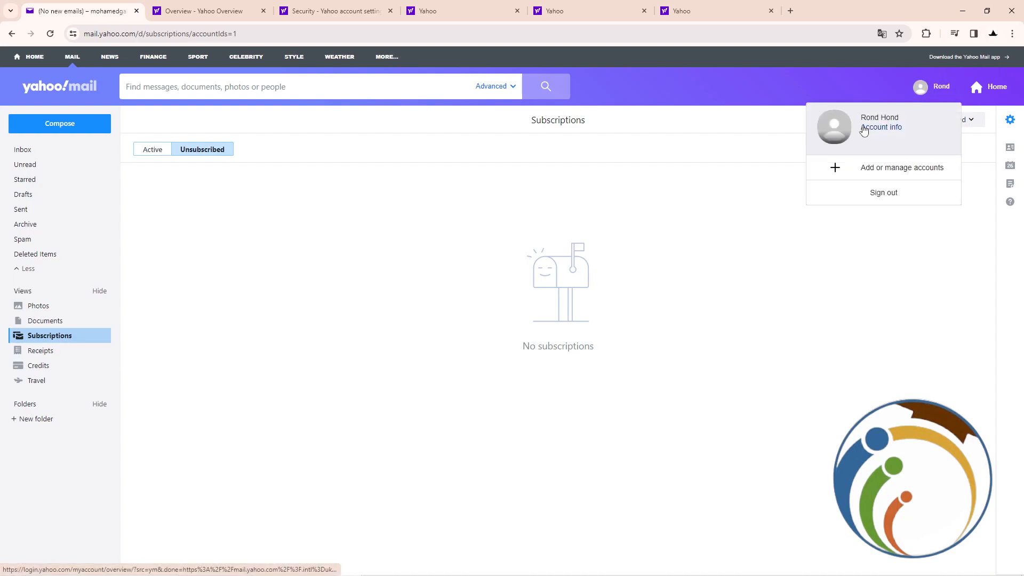
mouse_move(881, 127)
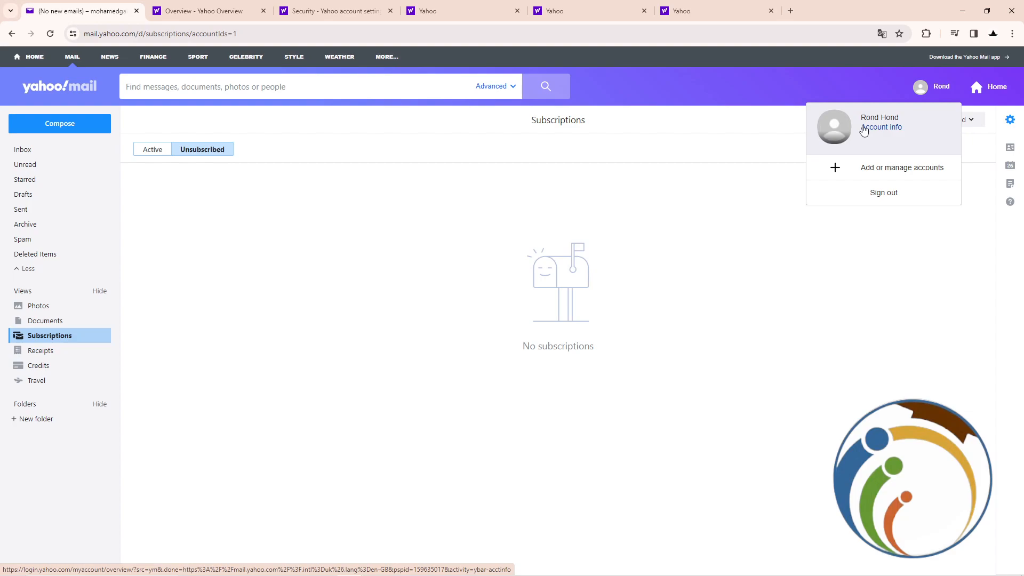
right_click(881, 127)
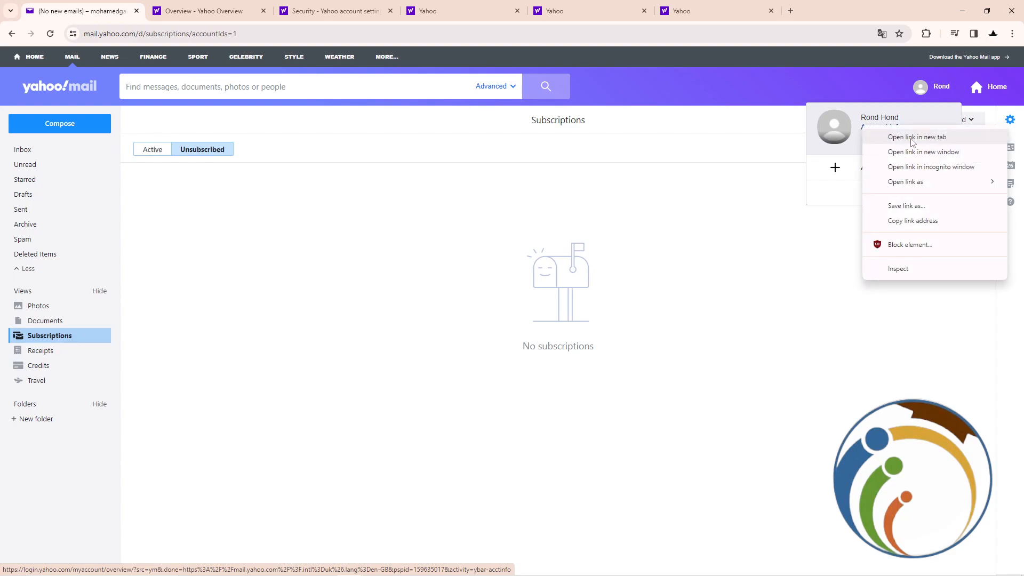
Open the Yahoo Account overview in a new tab and switch to it after briefly revisiting Mail.
left_click(916, 138)
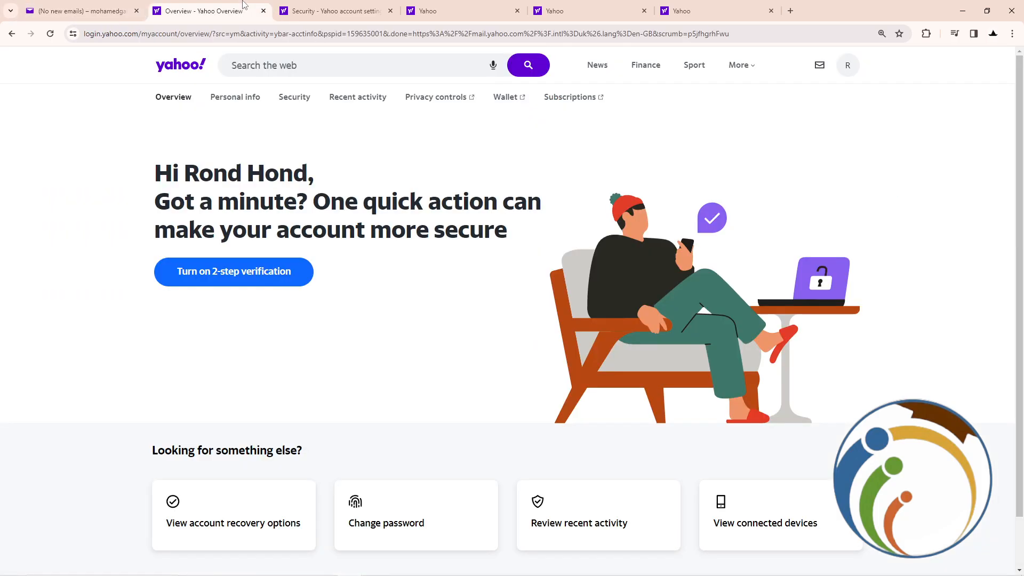
left_click(78, 11)
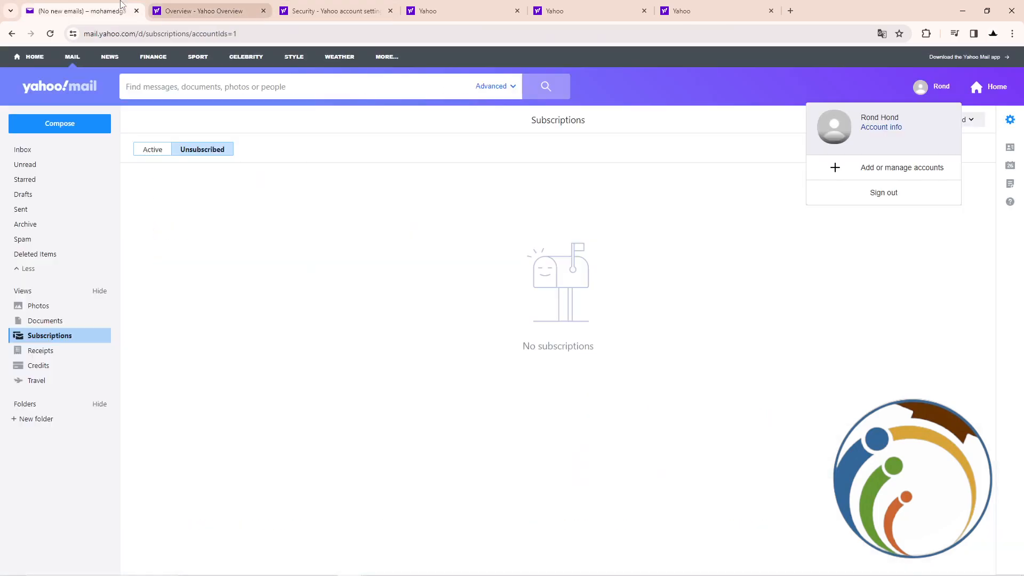
left_click(209, 11)
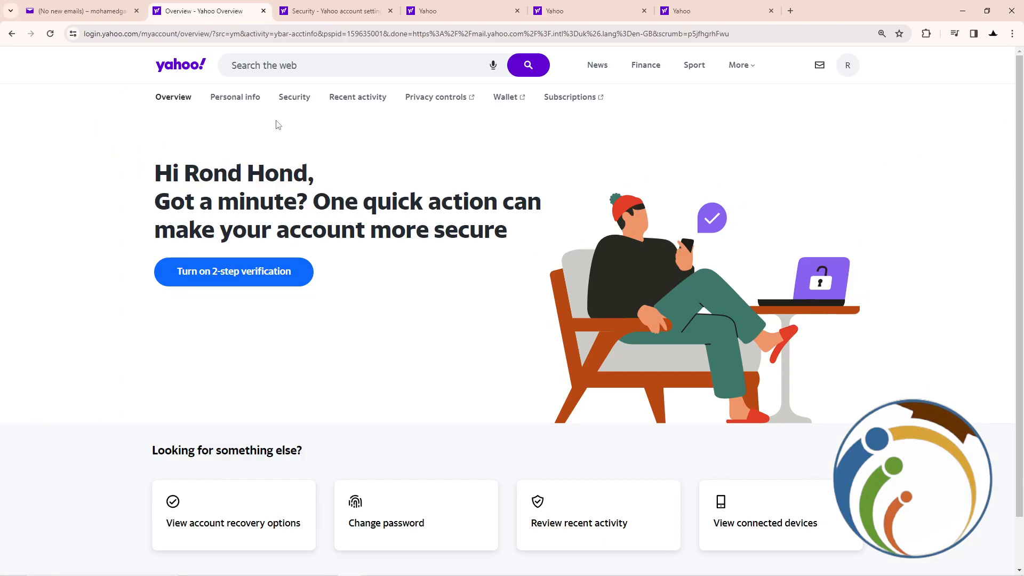
mouse_move(294, 98)
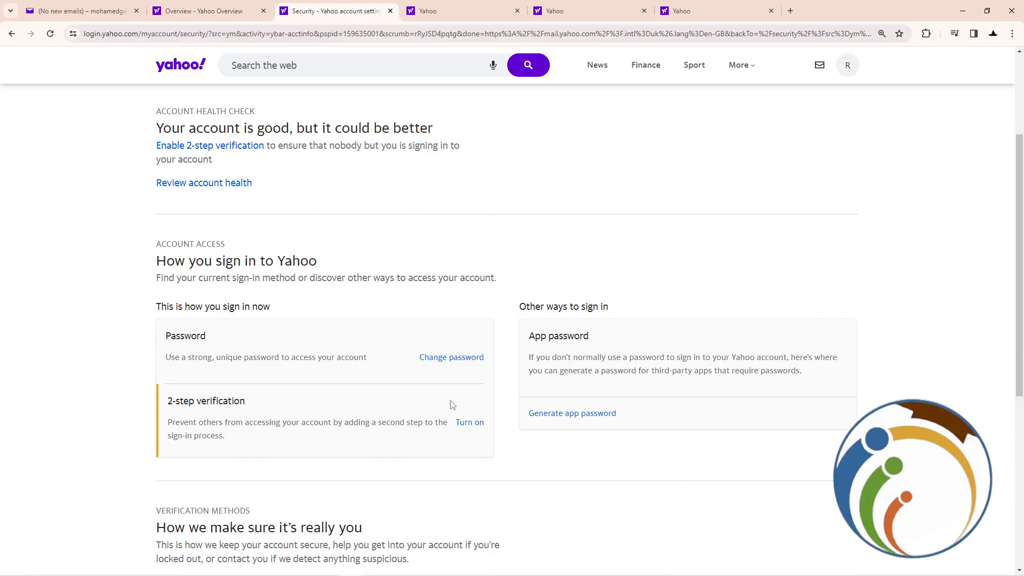
mouse_move(192, 398)
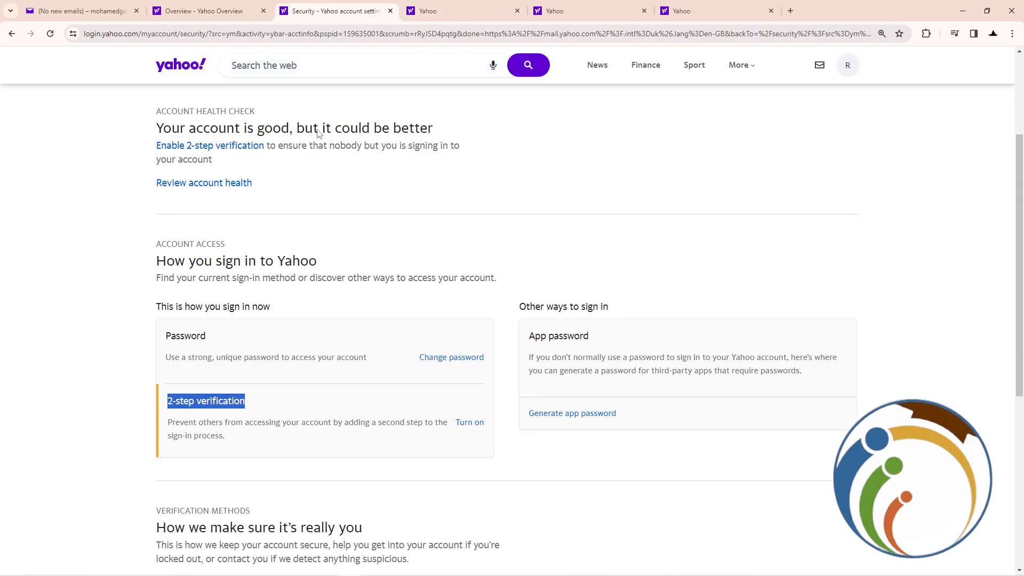
Turn on 2-step verification to bring up the chooser with push, phone, authenticator and security key methods.
left_click(469, 422)
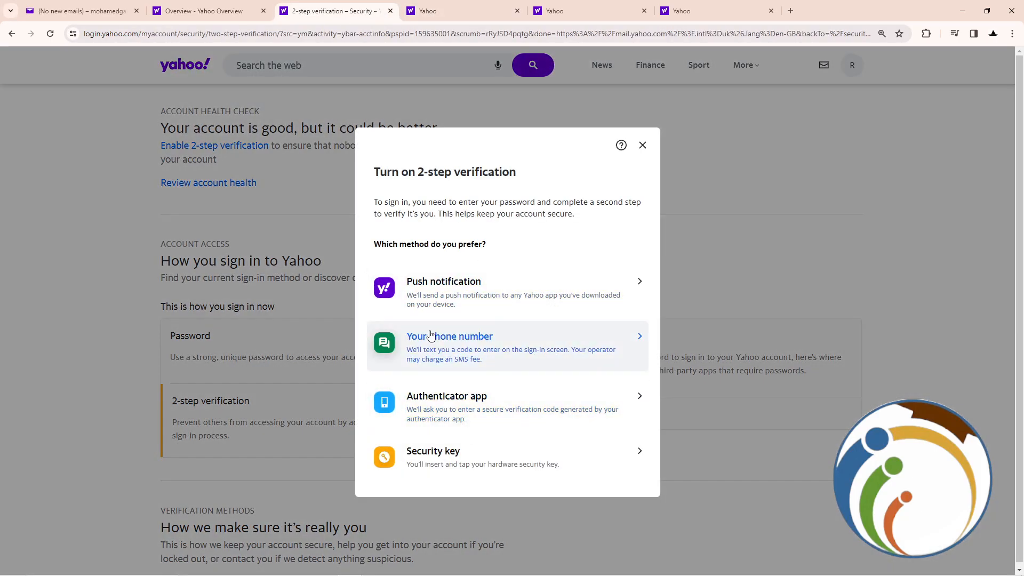
mouse_move(483, 469)
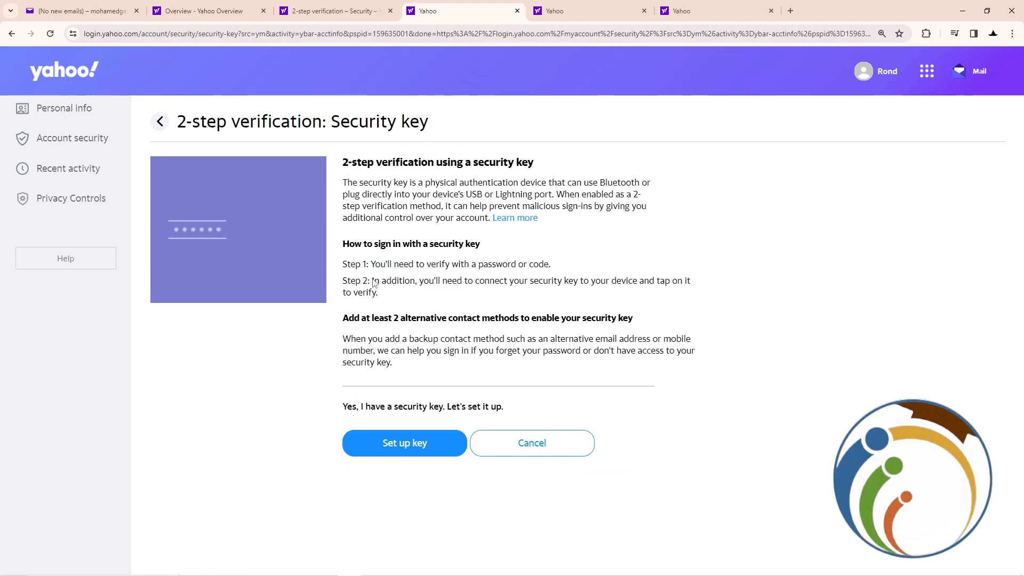
Choose the security key method and advance to the Begin security key setup step with Continue.
left_click_drag(483, 281, 639, 281)
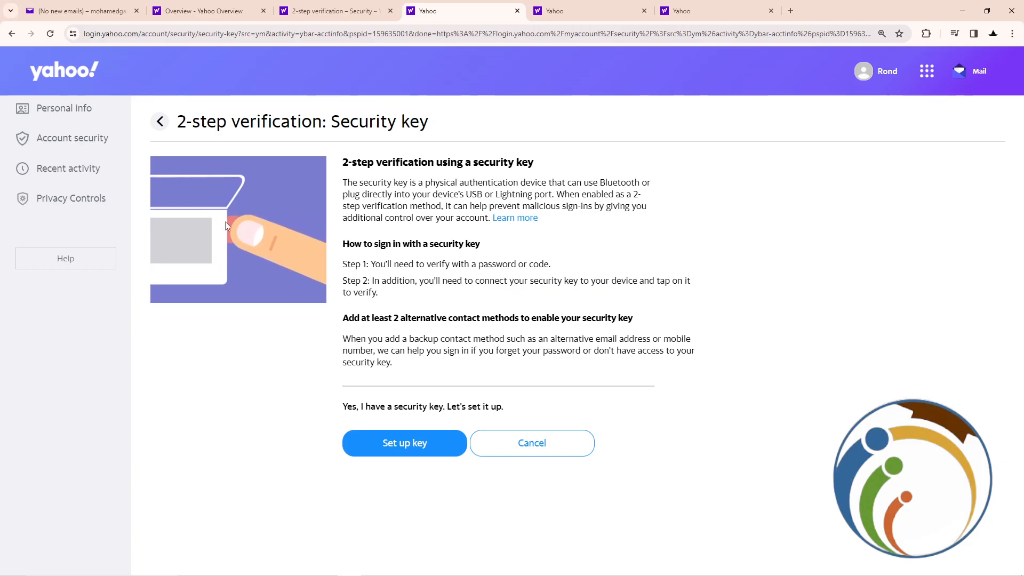
mouse_move(219, 217)
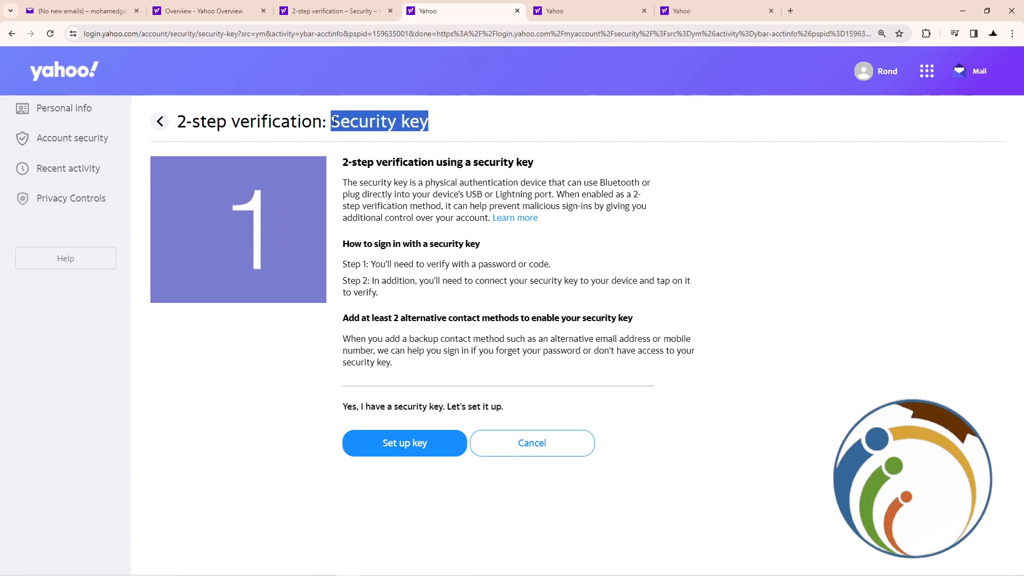
mouse_move(332, 194)
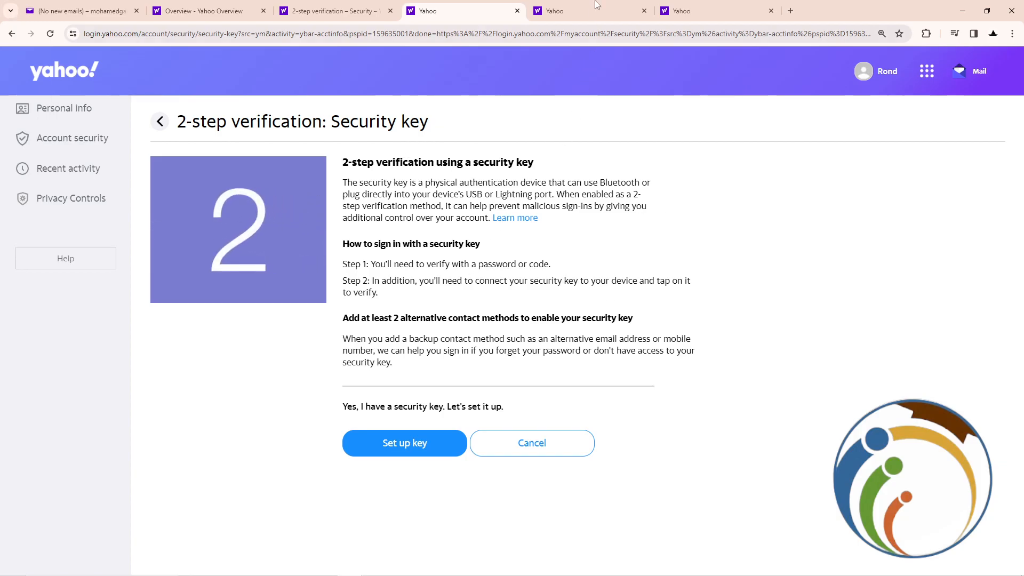
left_click(403, 443)
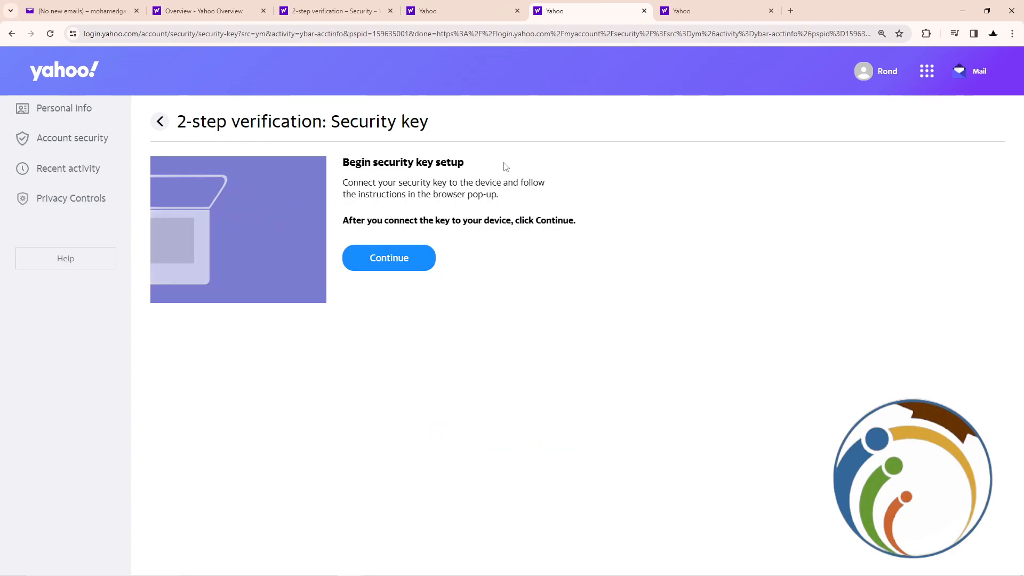